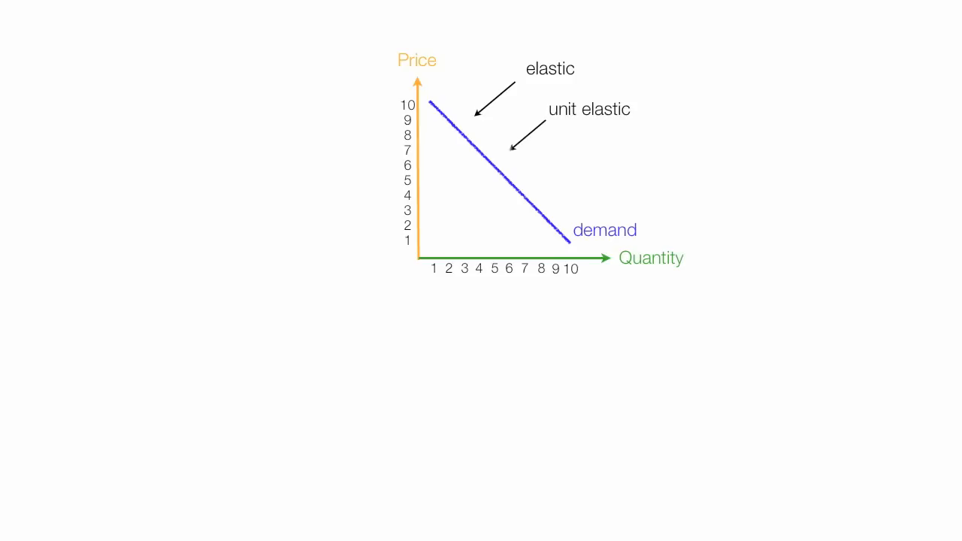
# - Label the lower part of the demand curve 'inelastic' beside the elastic and unit elastic labels
pyautogui.write('inelastic')
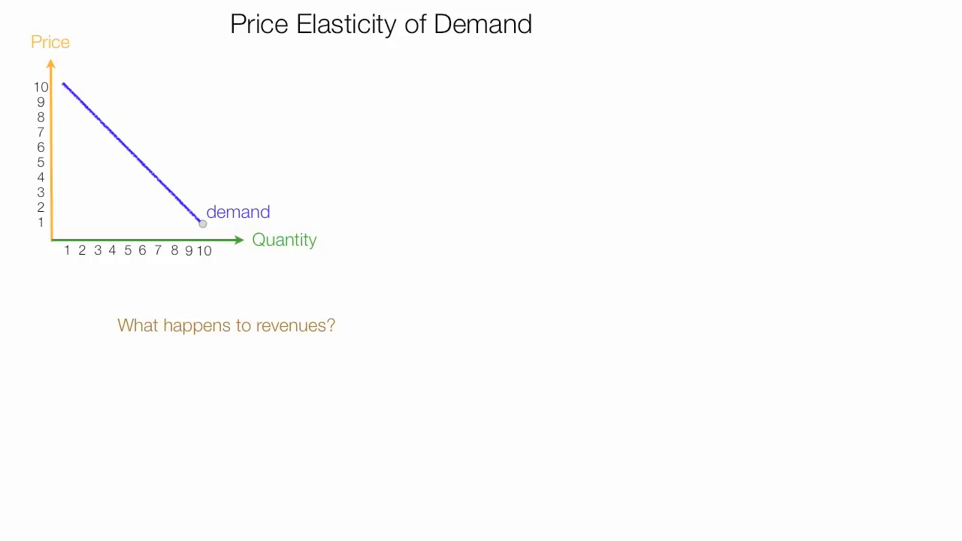
# - Move the demand graph to the top-left to make room for the title and revenue question
pyautogui.moveTo(203, 222); pyautogui.dragTo(91, 111)
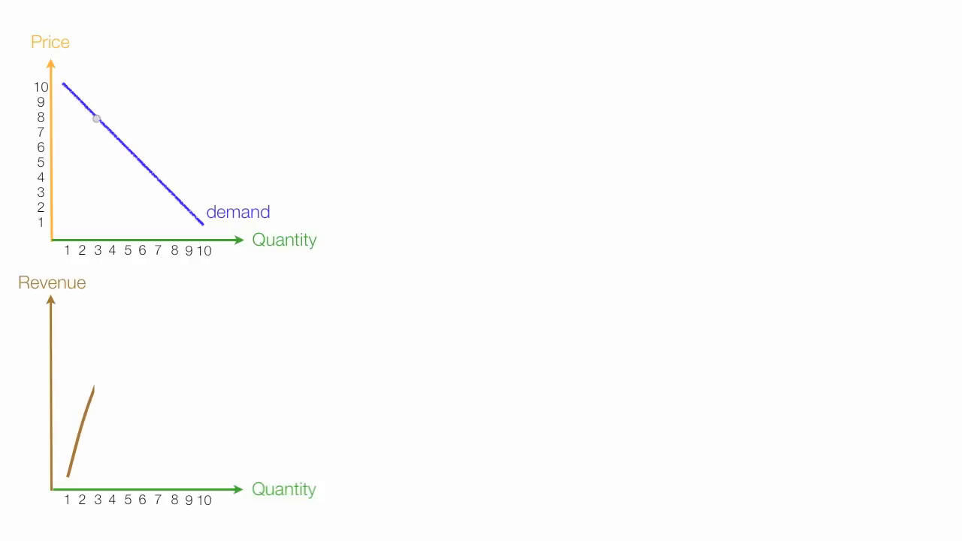
# - Place the Revenue versus Quantity axes under the demand graph for the revenue curve
pyautogui.moveTo(96, 119); pyautogui.dragTo(135, 158)
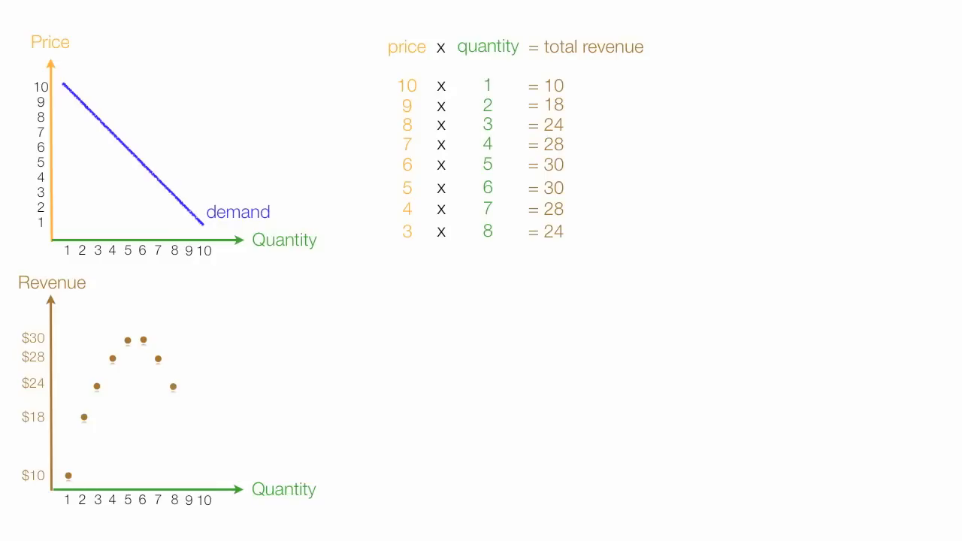
# - Enter the quantity value 2 in the price × quantity = total revenue table
pyautogui.write('2')
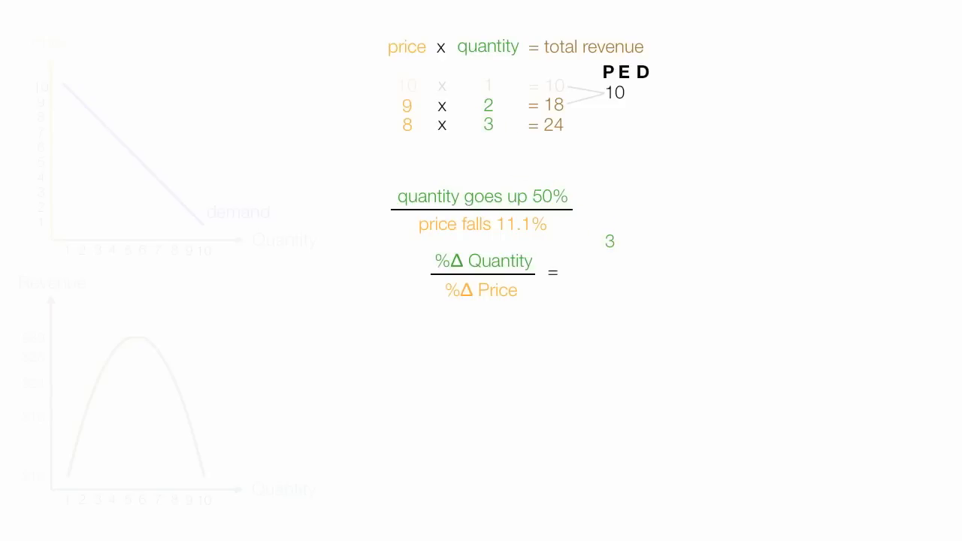
# - Write the quantity change fraction (3 − 2) / 2 in the elasticity formula
pyautogui.write('- 2')
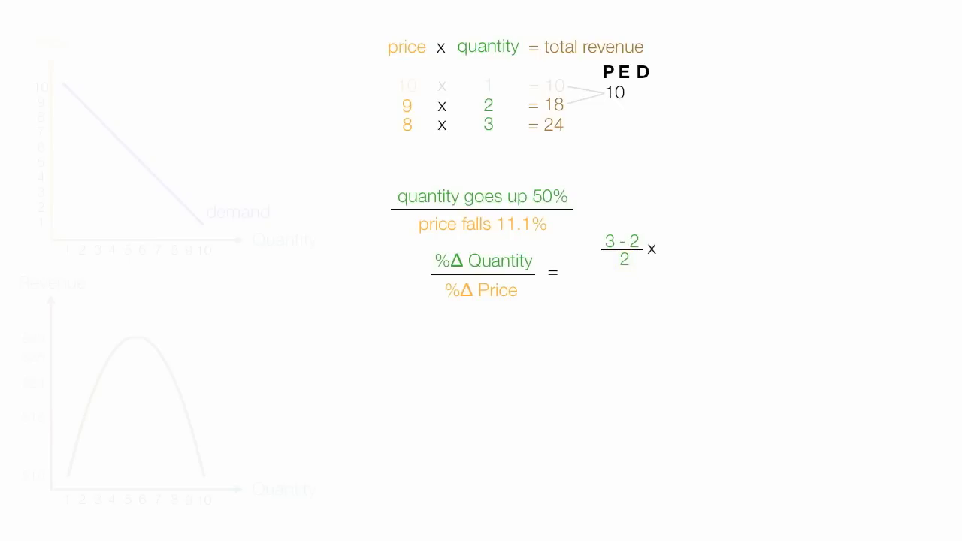
# - Complete the numerator as (3 − 2)/2 × 100 and show the new − old over old percent-change formula
pyautogui.write('100')
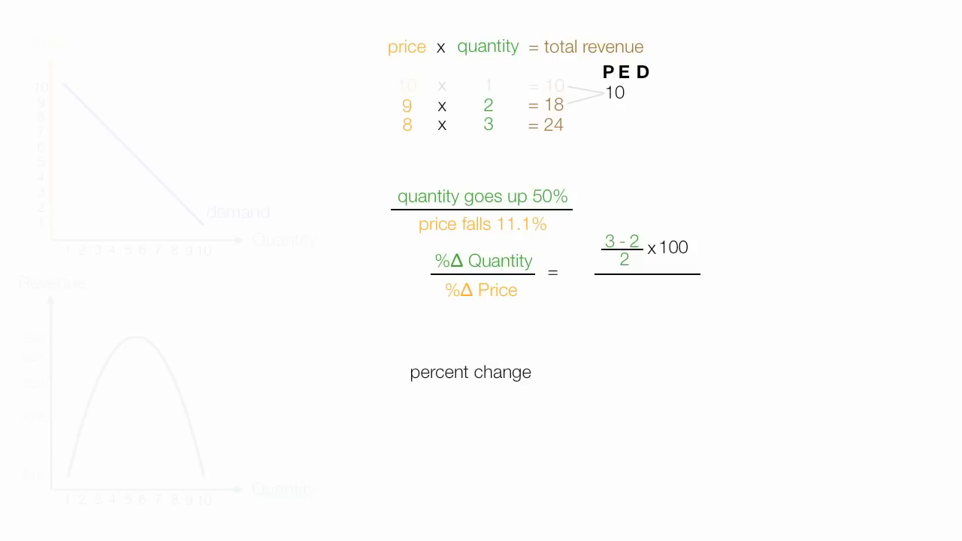
pyautogui.write('new')
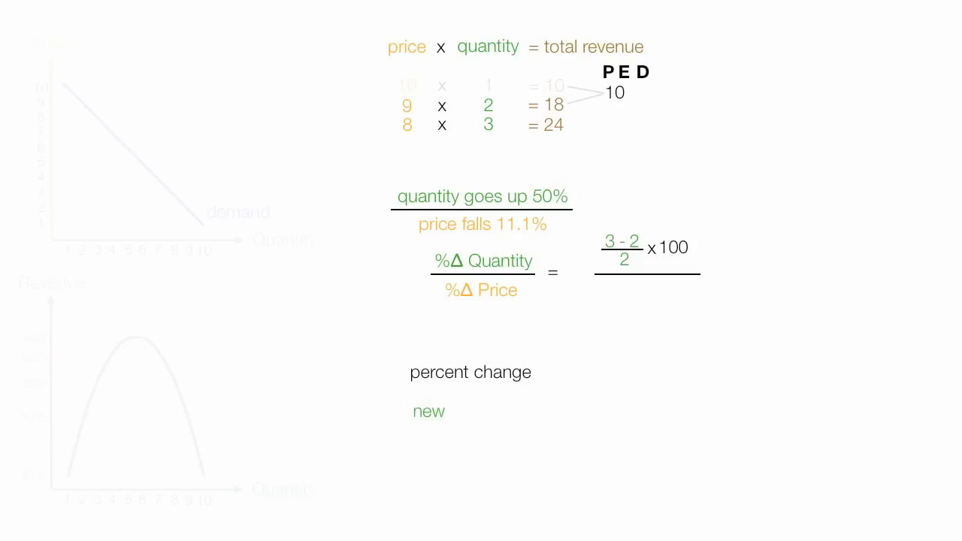
pyautogui.write('-')
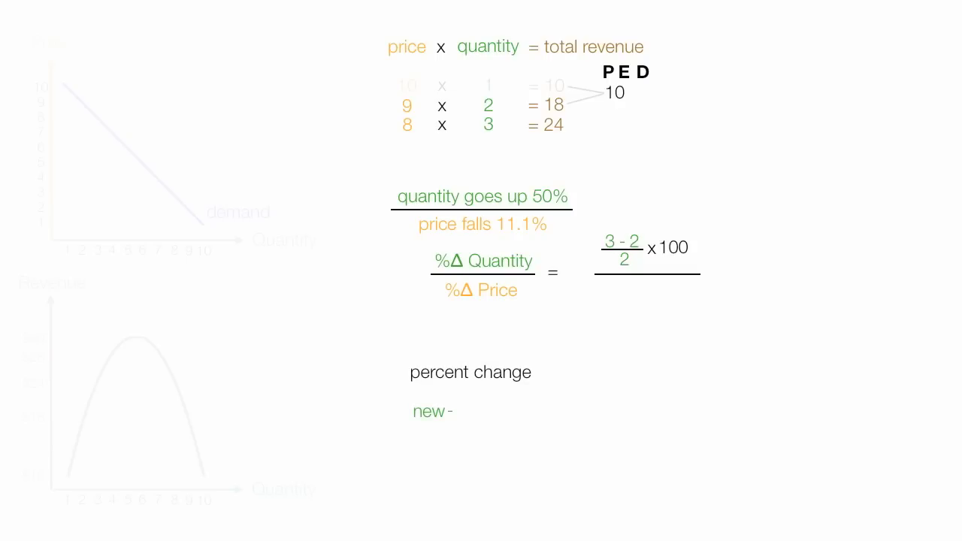
pyautogui.write('old')
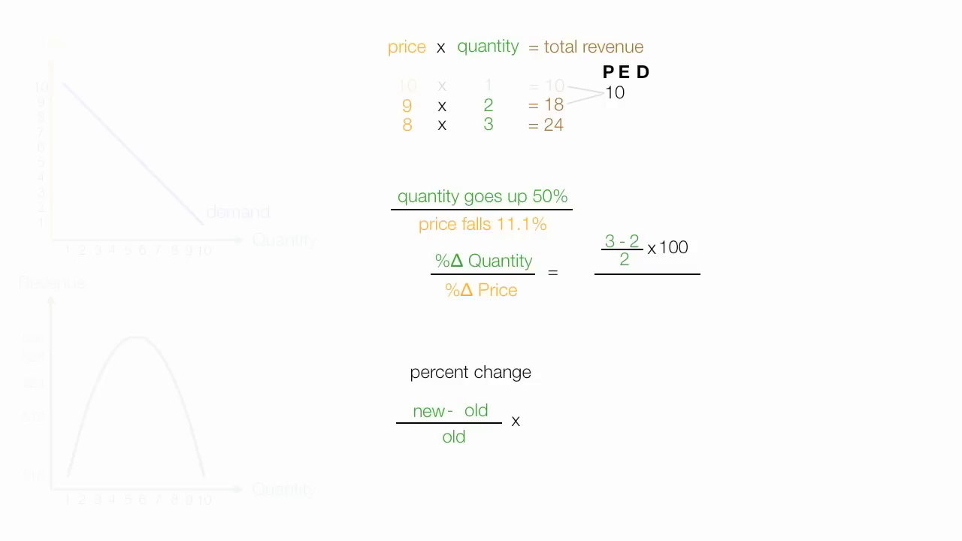
pyautogui.write('100')
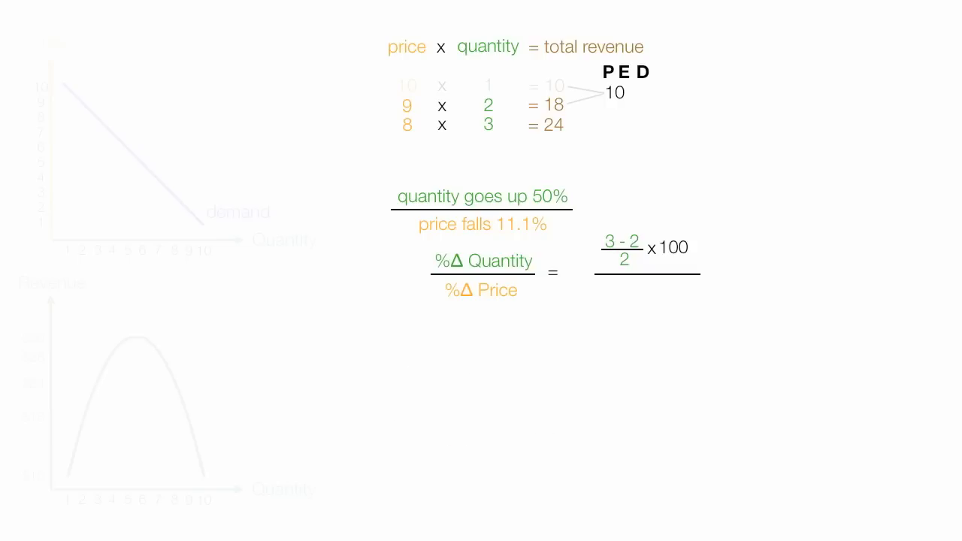
# - Write the denominator (8 − 9)/9 × 100 and the result .5 × 100 over −.11
pyautogui.write('8 - 9')
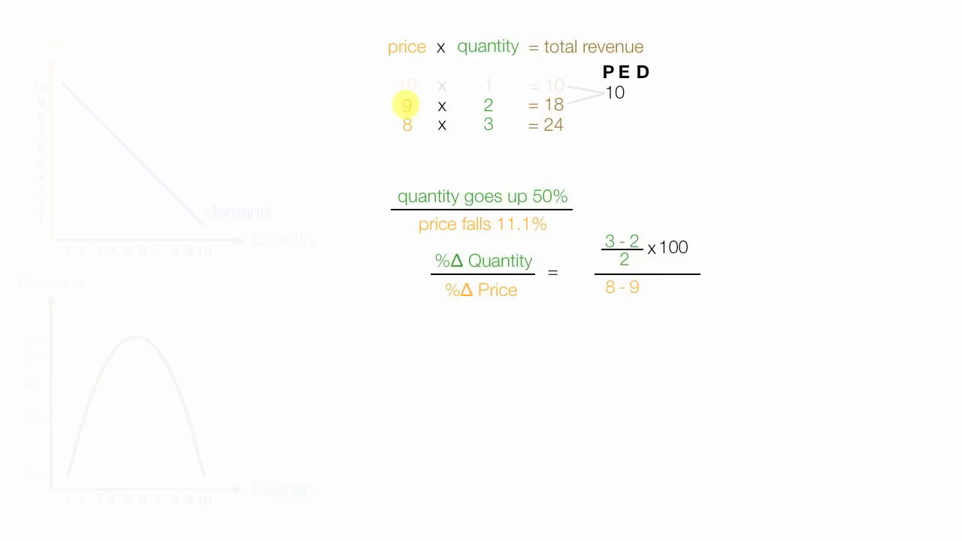
pyautogui.moveTo(601, 299); pyautogui.dragTo(641, 300)
pyautogui.write('9')
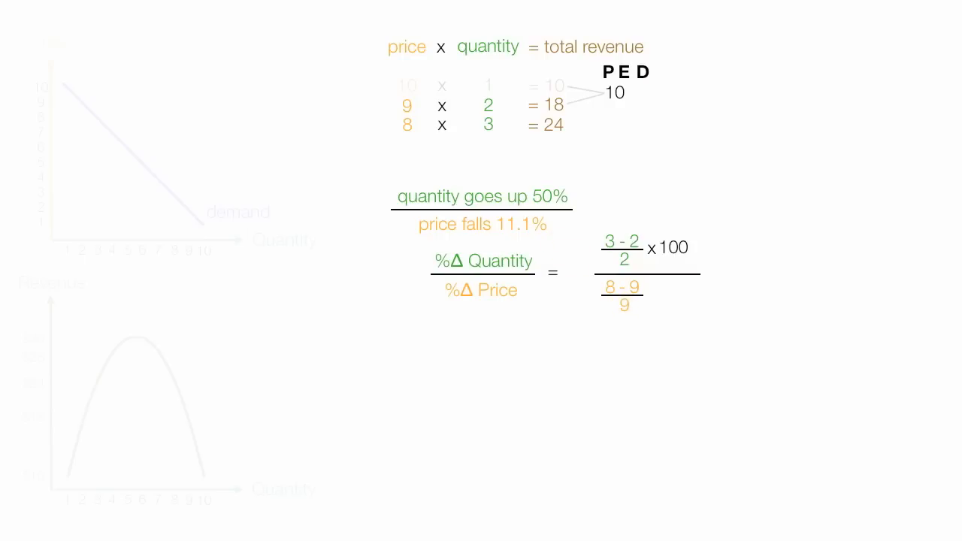
pyautogui.write('x')
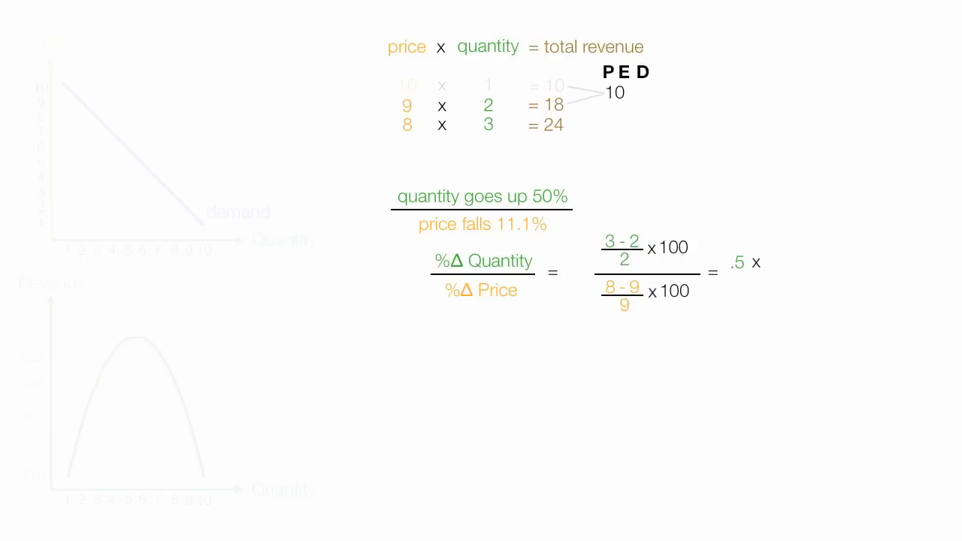
pyautogui.write('100')
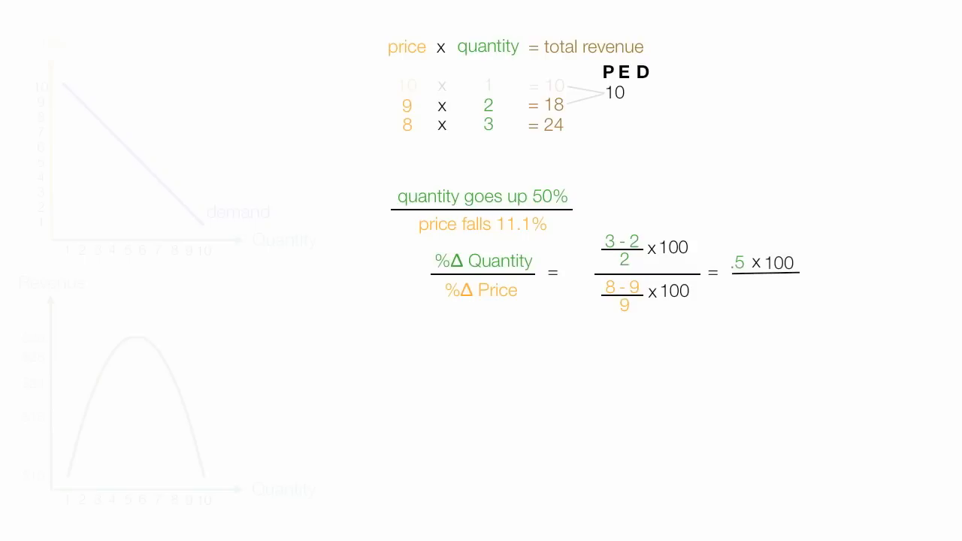
pyautogui.write('-.11')
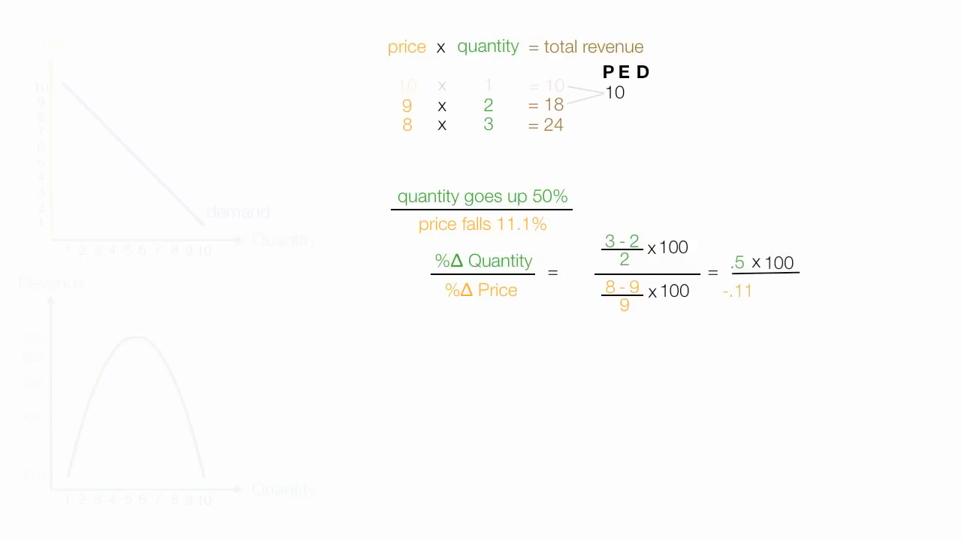
pyautogui.write('x')
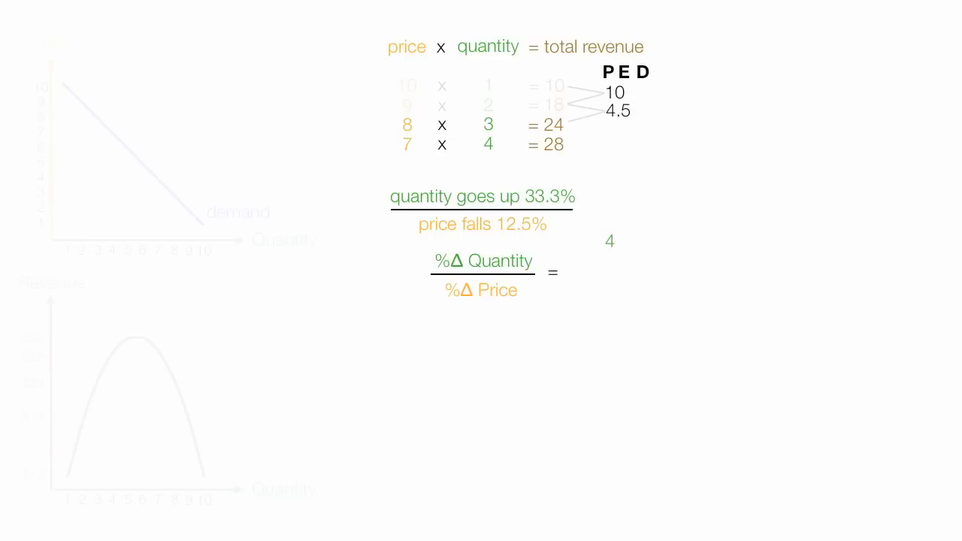
# - Write the next elasticity calculation (4 − 3)/3 × 100 over (7 − 8)/8
pyautogui.write('-')
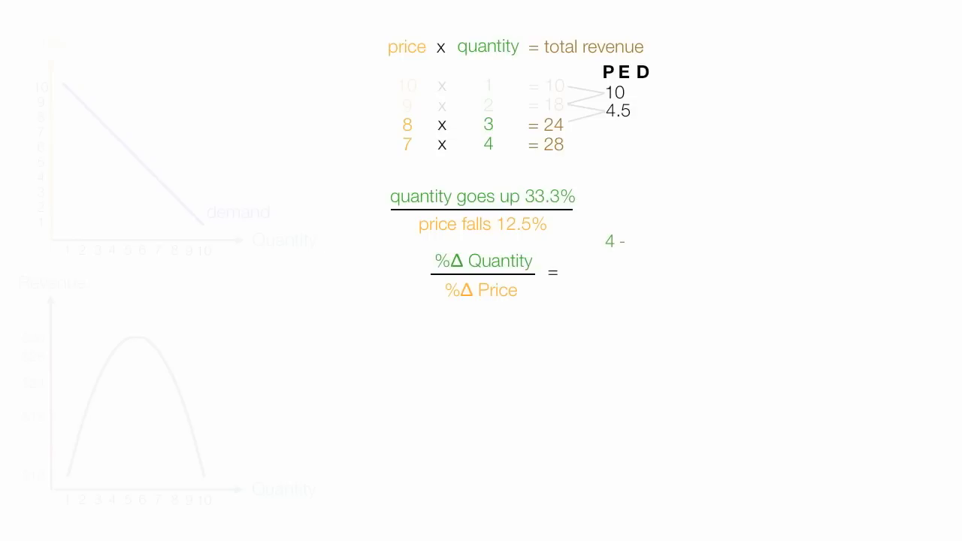
pyautogui.write('3')
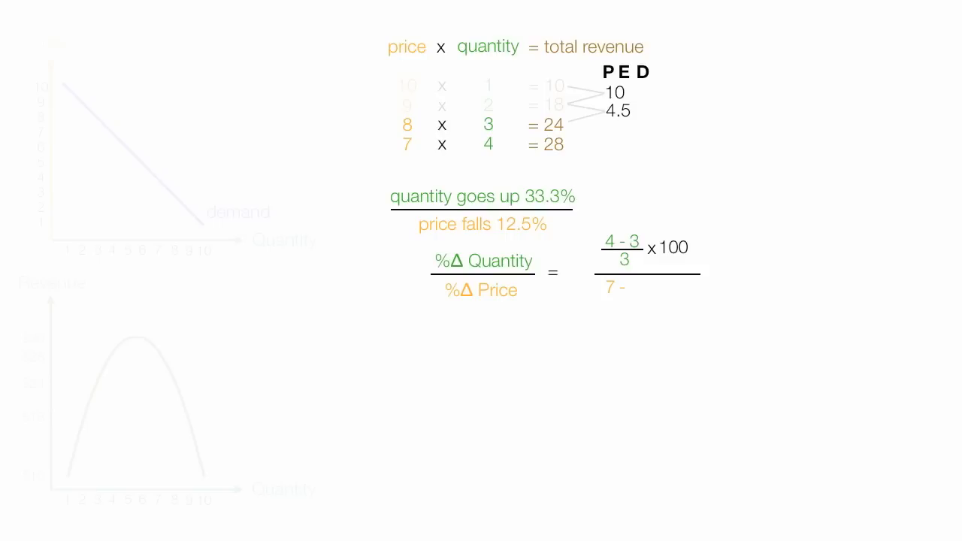
pyautogui.write('8')
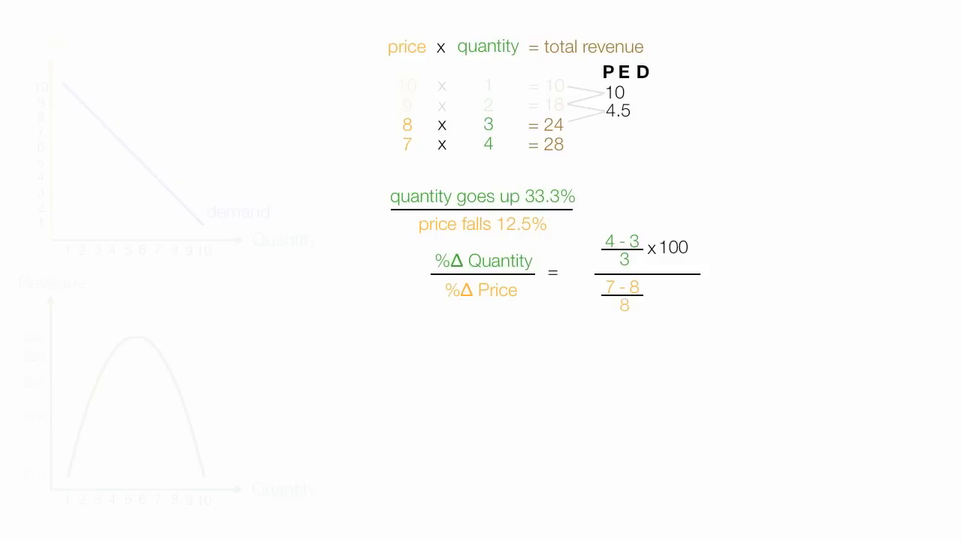
pyautogui.write('x')
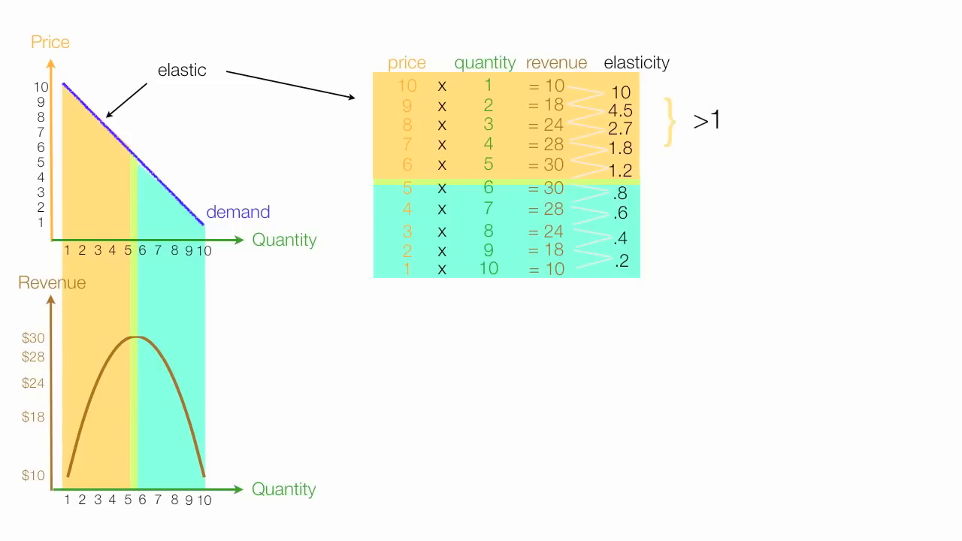
# - Label the midpoint of the demand curve 'unit elastic' beneath the 'elastic' label
pyautogui.write('unit elastic')
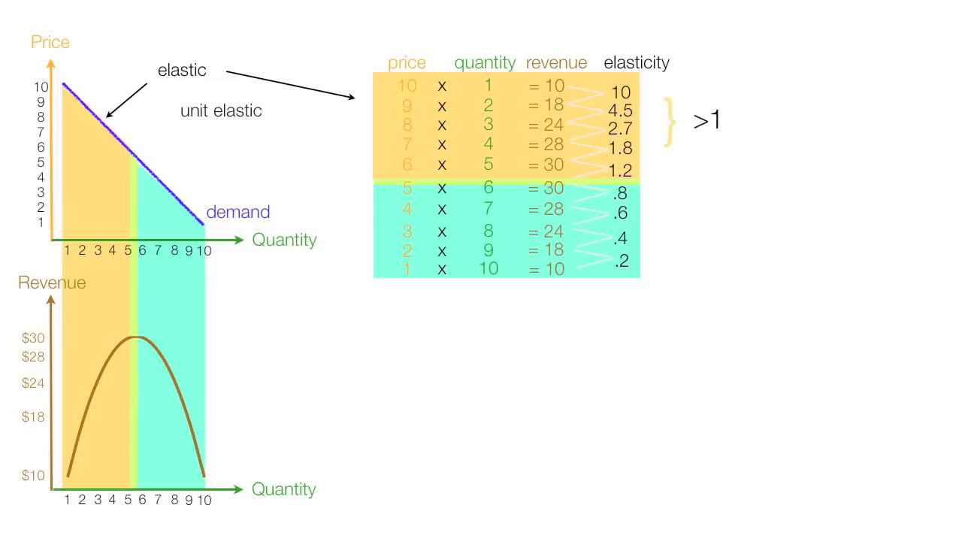